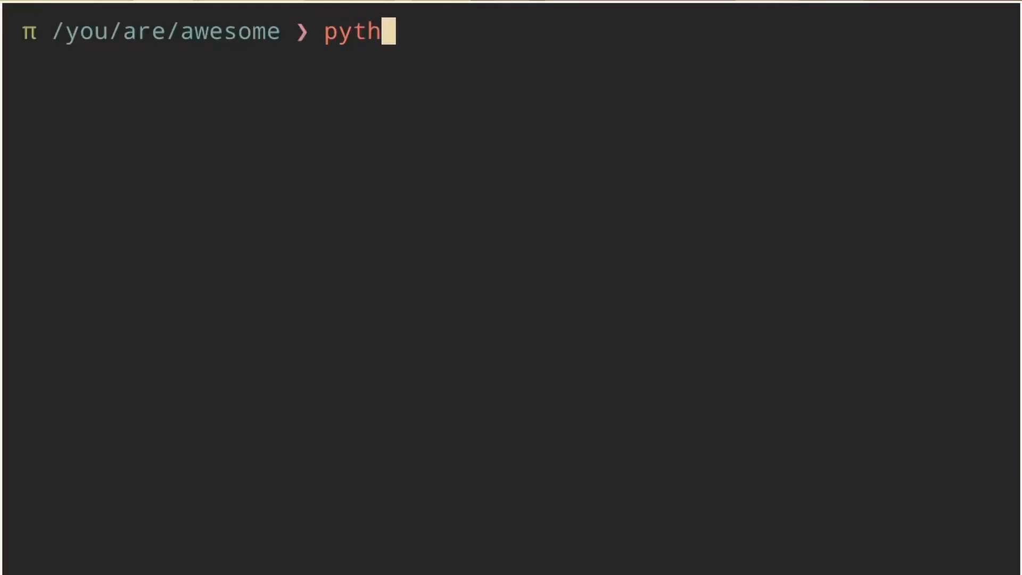
Step: Enter 'python intro.py' at the zsh prompt
type("on intro.py")
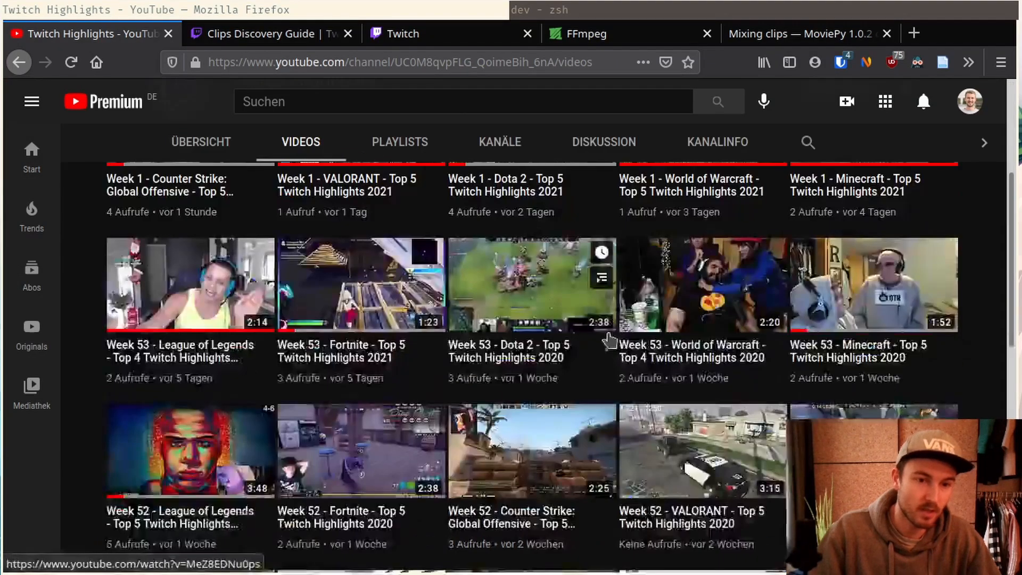
scroll("down", 3)
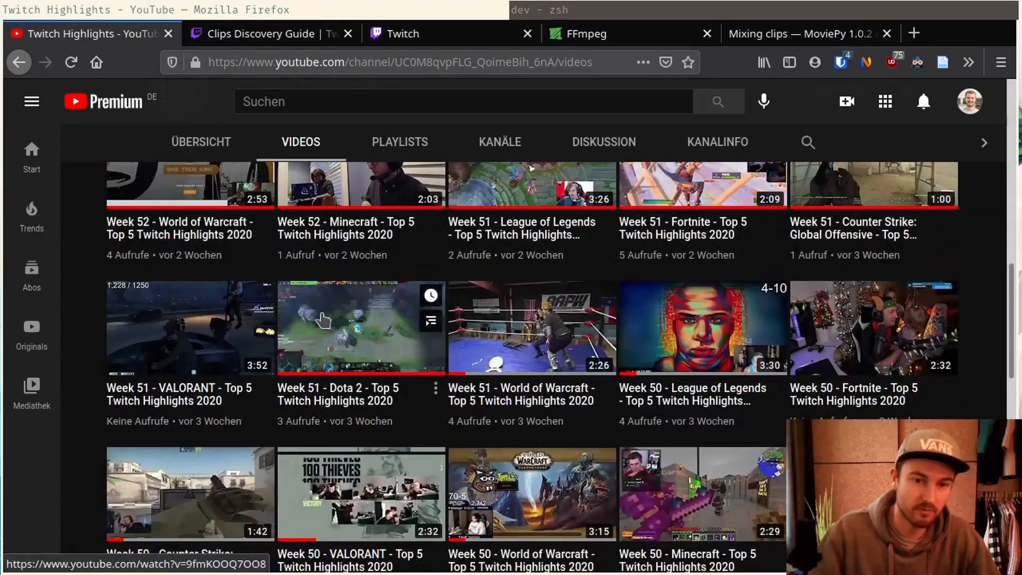
scroll("down", 3)
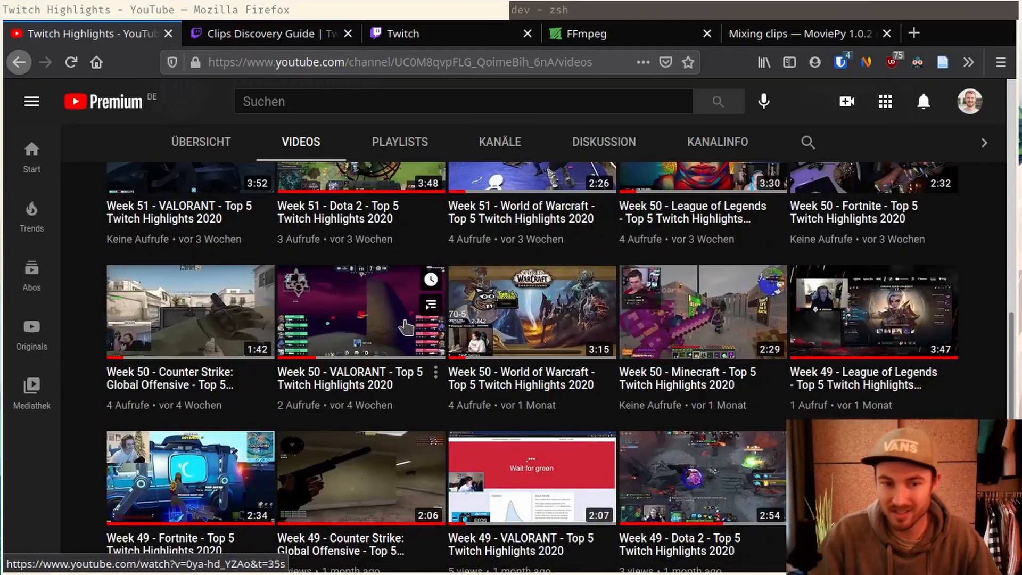
scroll("down", 3)
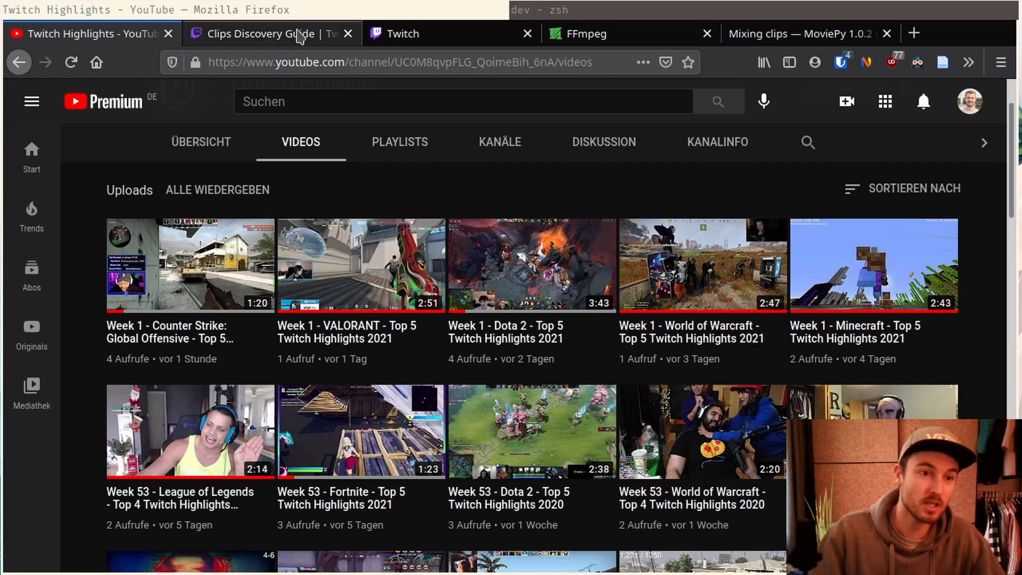
Step: Show the Clips Discovery Guide's trending-clips request example and select its limit value
left_click(267, 33)
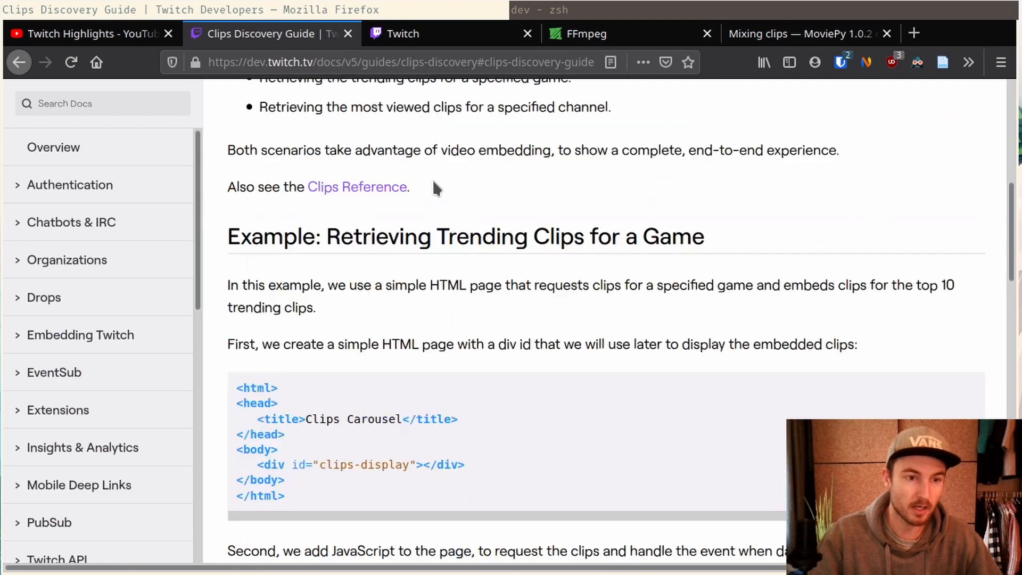
scroll("down", 3)
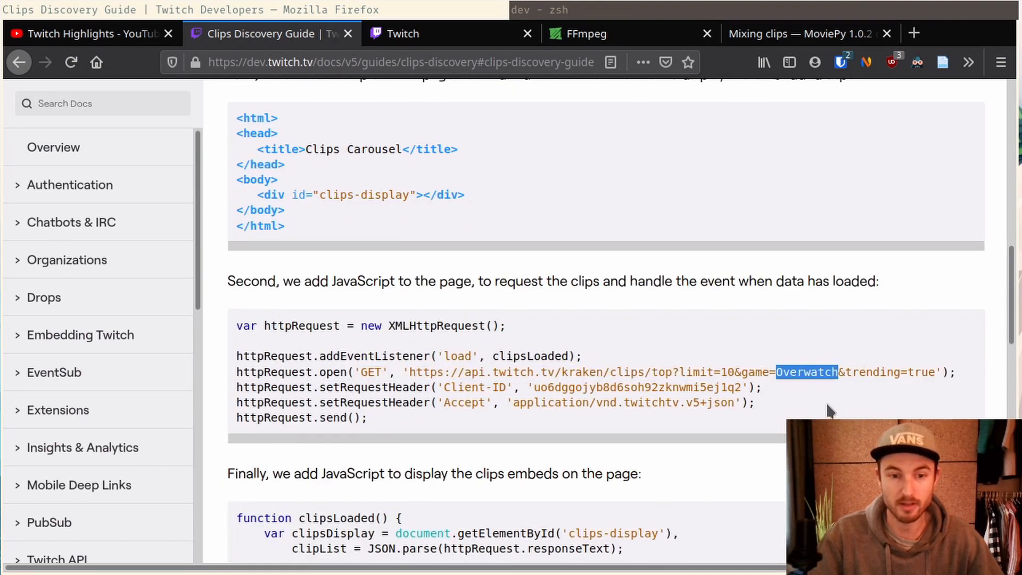
double_click(725, 372)
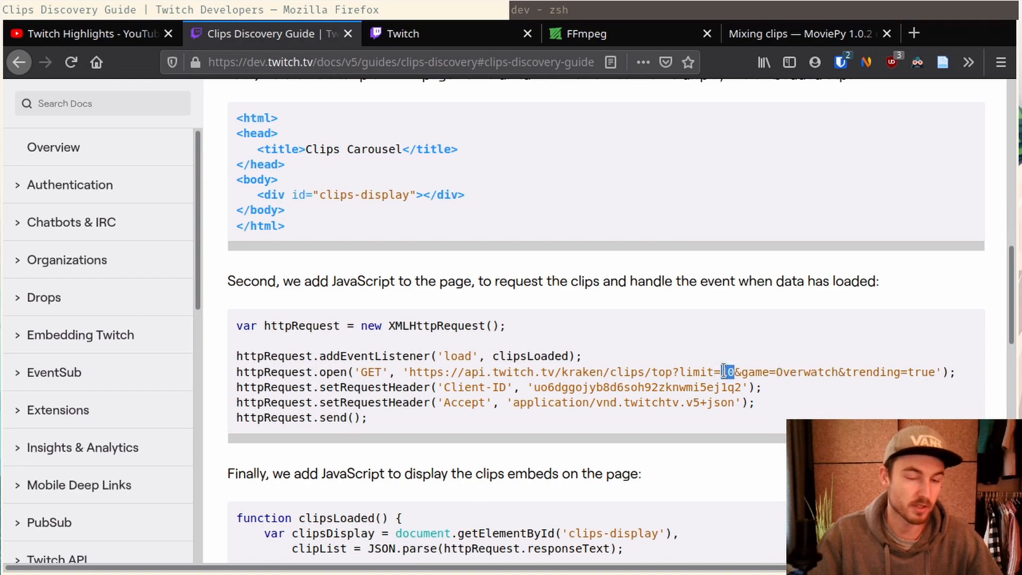
scroll("down", 3)
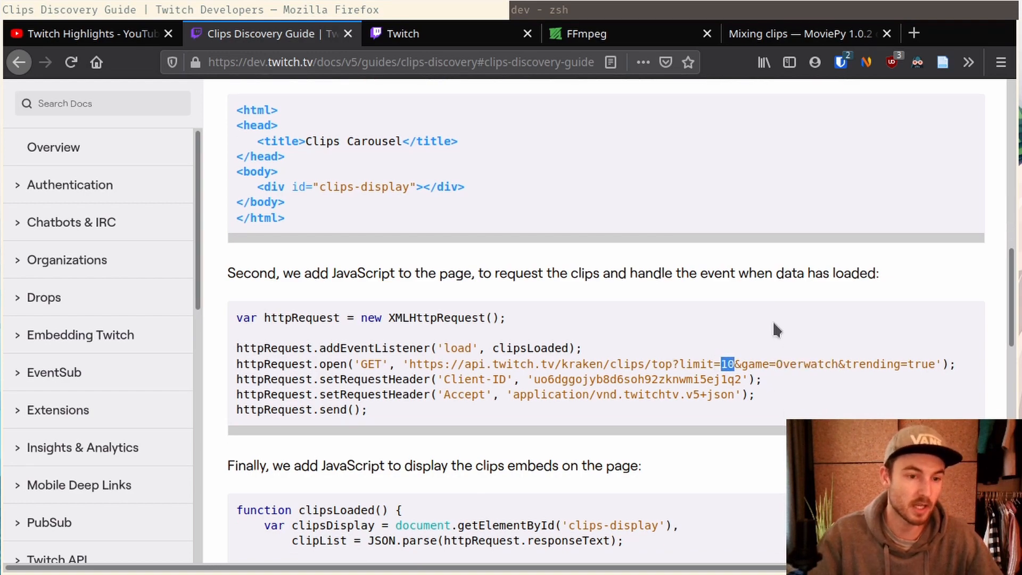
scroll("down", 3)
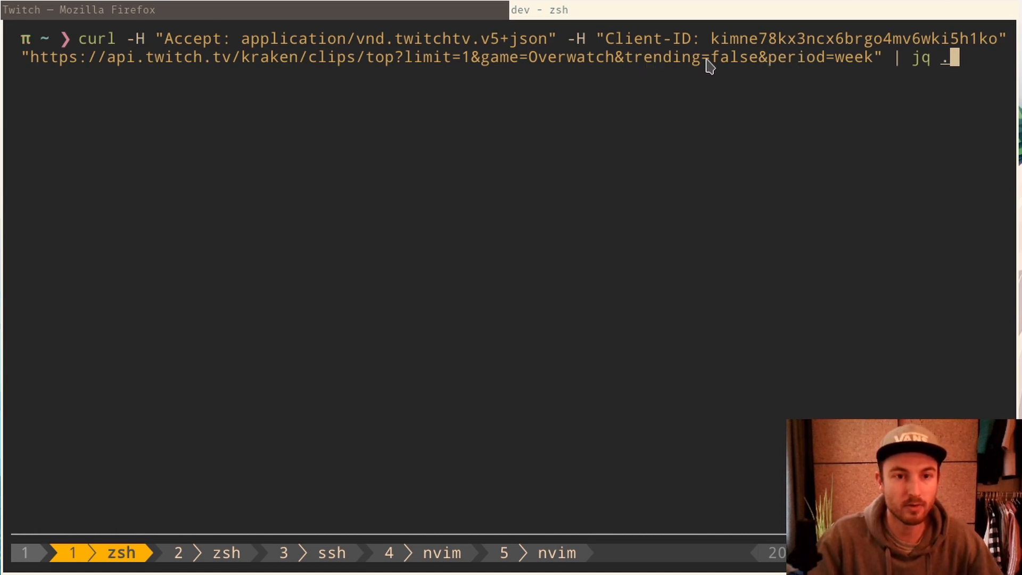
mouse_move(471, 83)
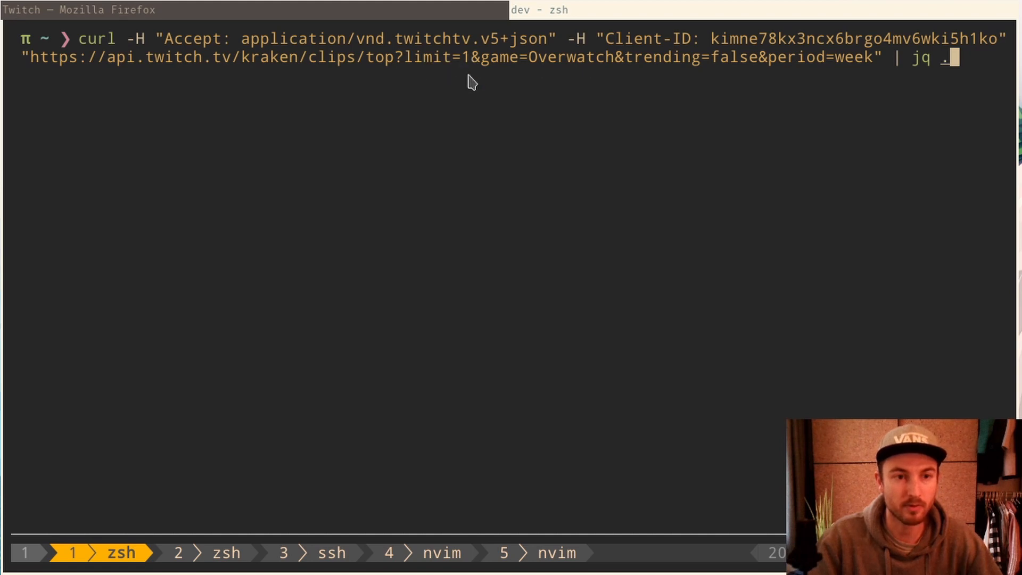
mouse_move(626, 84)
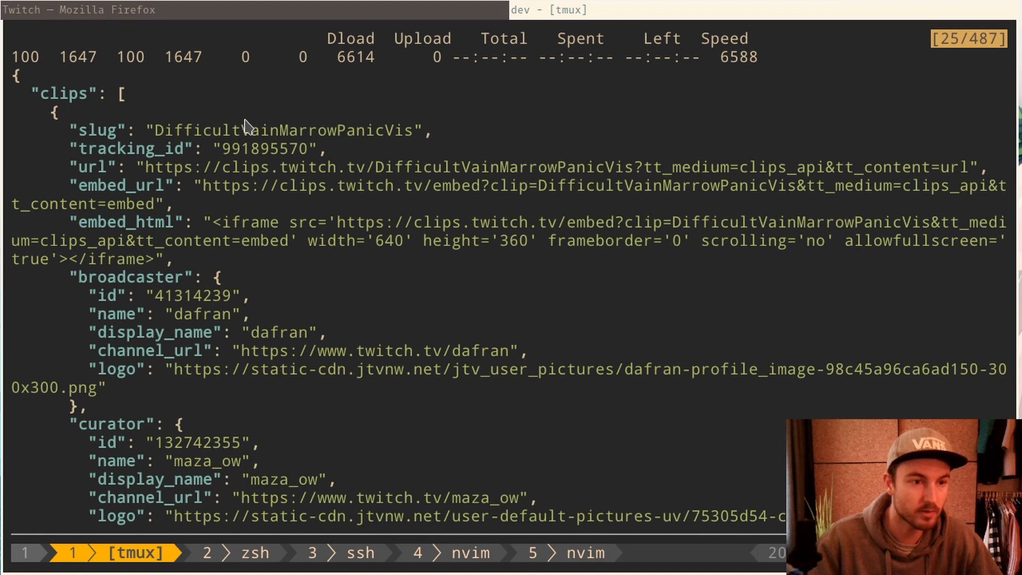
mouse_move(453, 172)
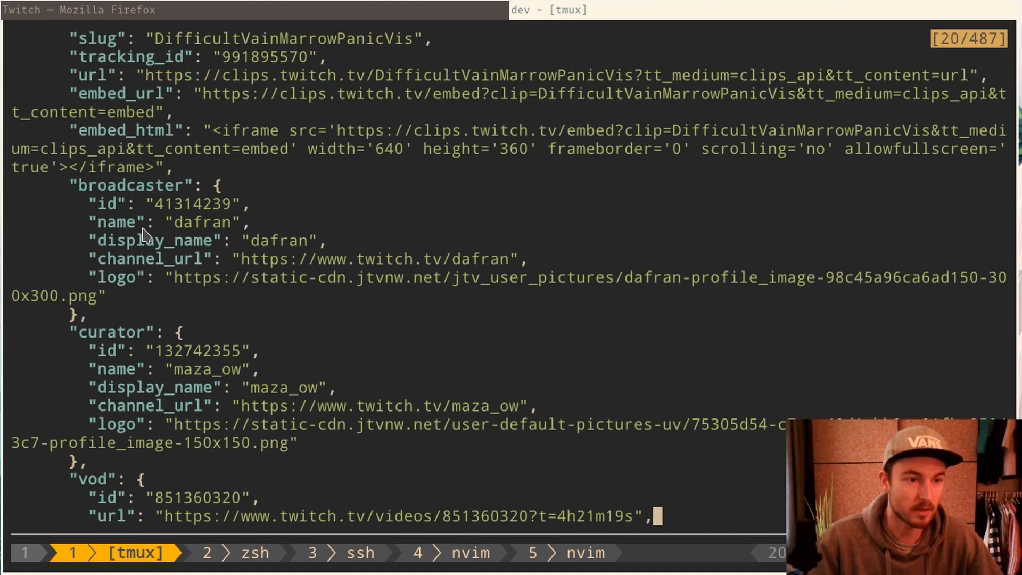
mouse_move(336, 244)
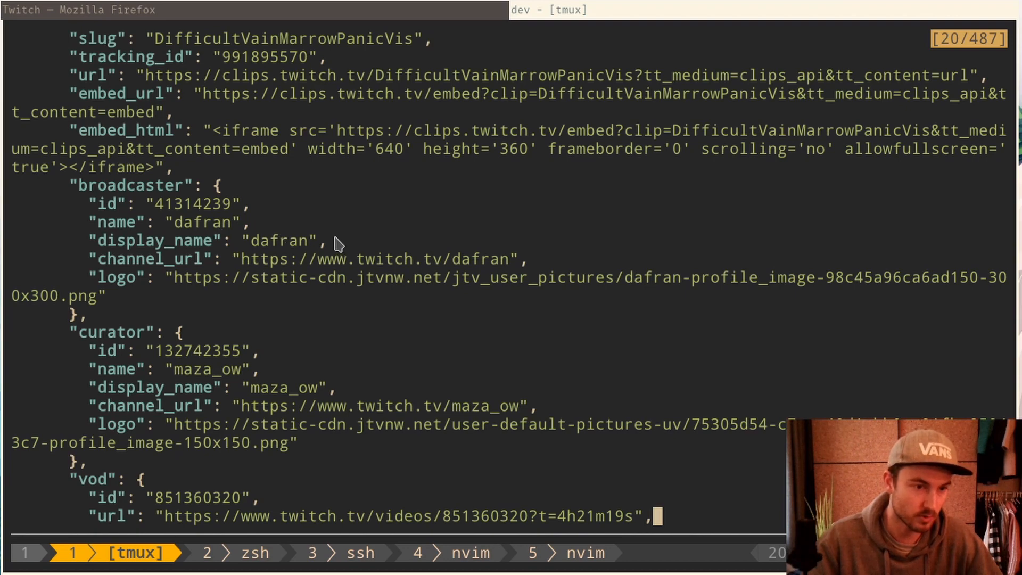
Step: Scroll through the JSON for the top weekly Overwatch clip 'defense dafran6'
scroll("down", 3)
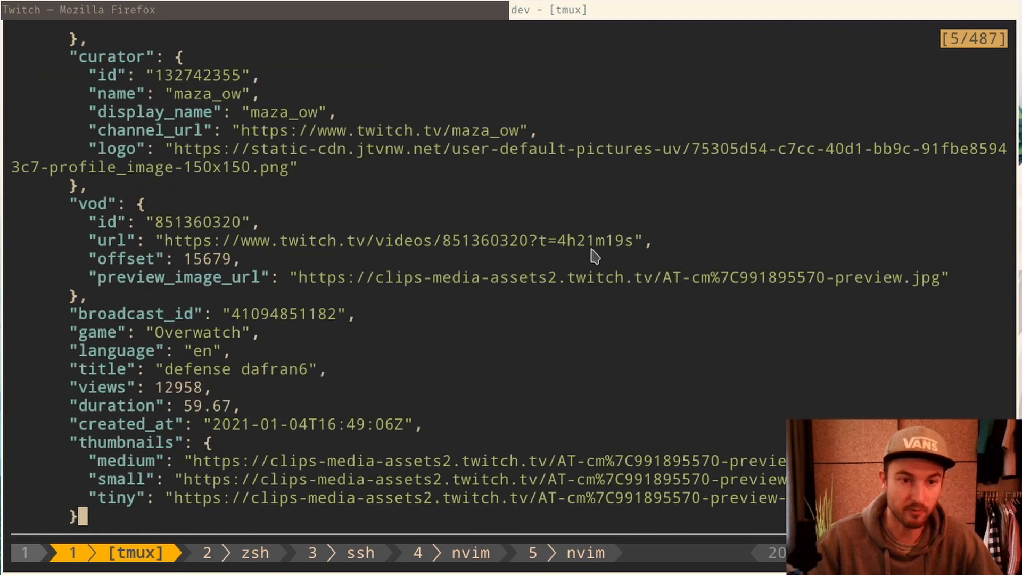
mouse_move(598, 243)
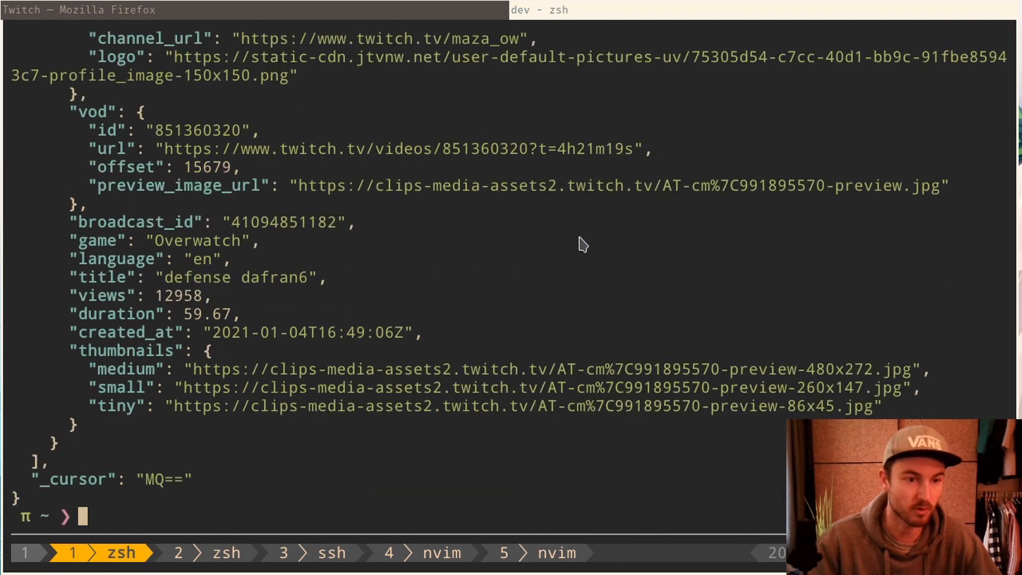
mouse_move(599, 311)
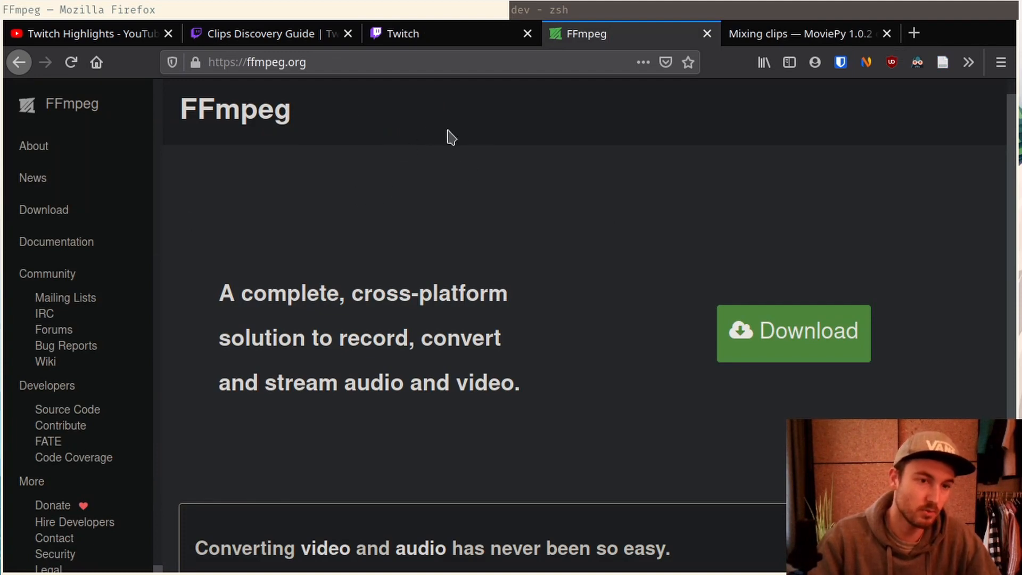
mouse_move(347, 207)
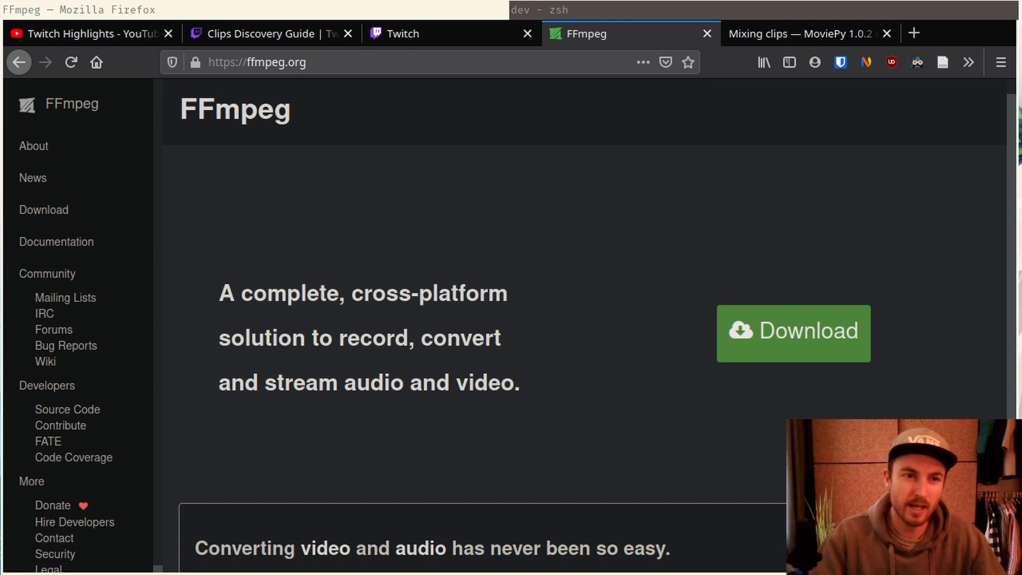
Step: Play 'Week 36 - Minecraft - Top 5 Twitch Highlights 2020' from the channel's videos
left_click(91, 33)
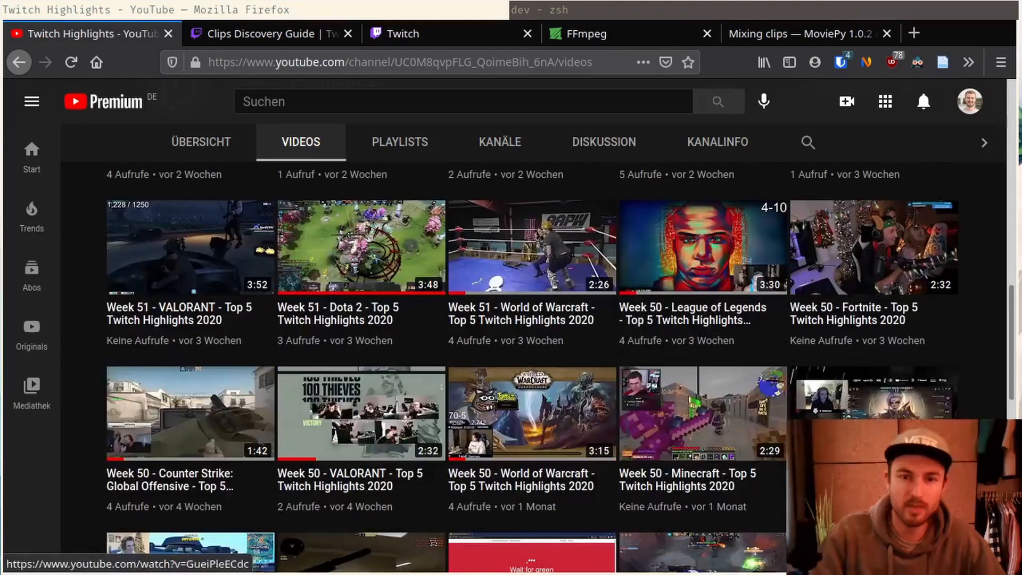
scroll("down", 3)
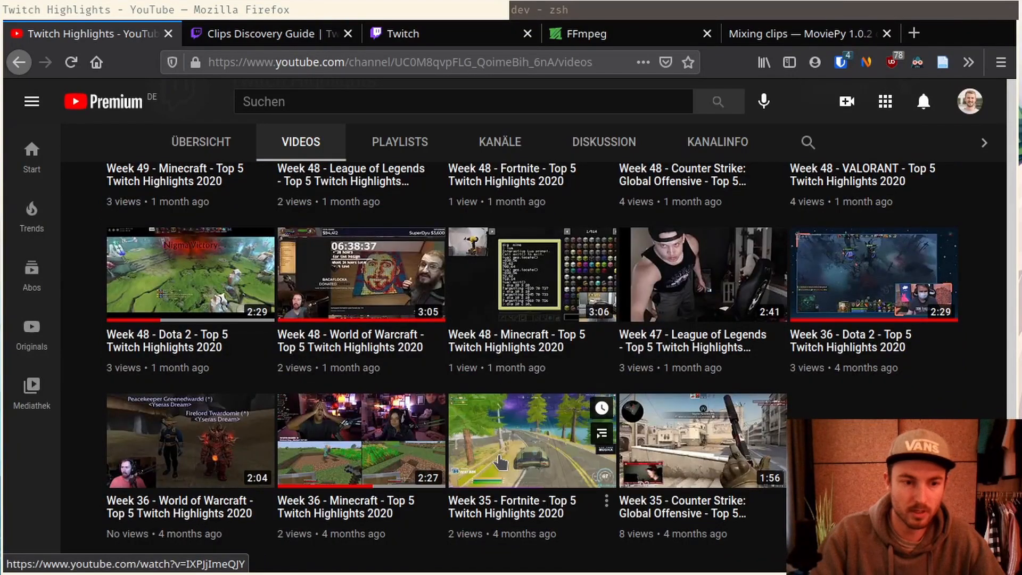
left_click(360, 440)
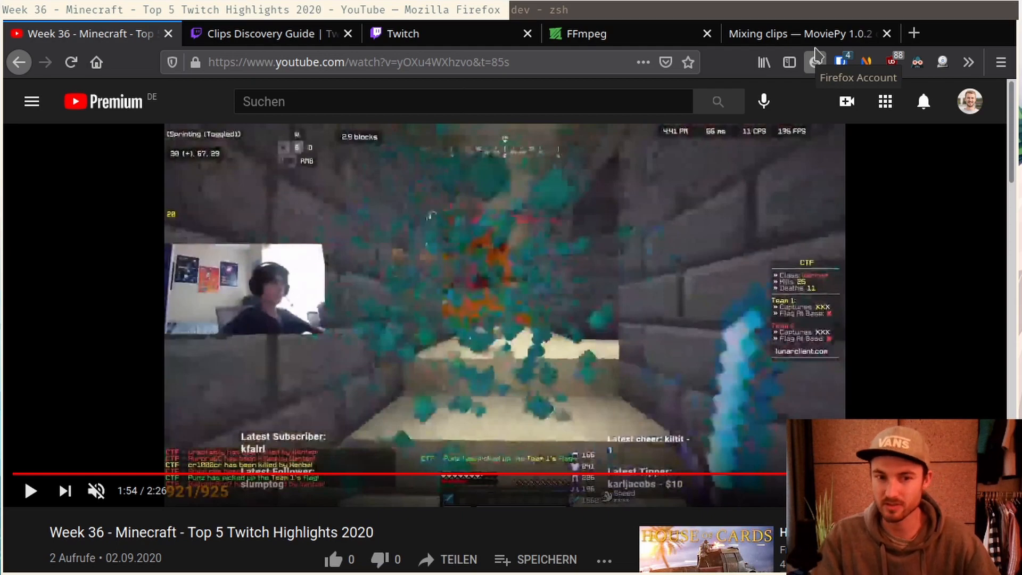
Step: Read the concatenate_videoclips example on MoviePy's Mixing clips page
left_click(802, 33)
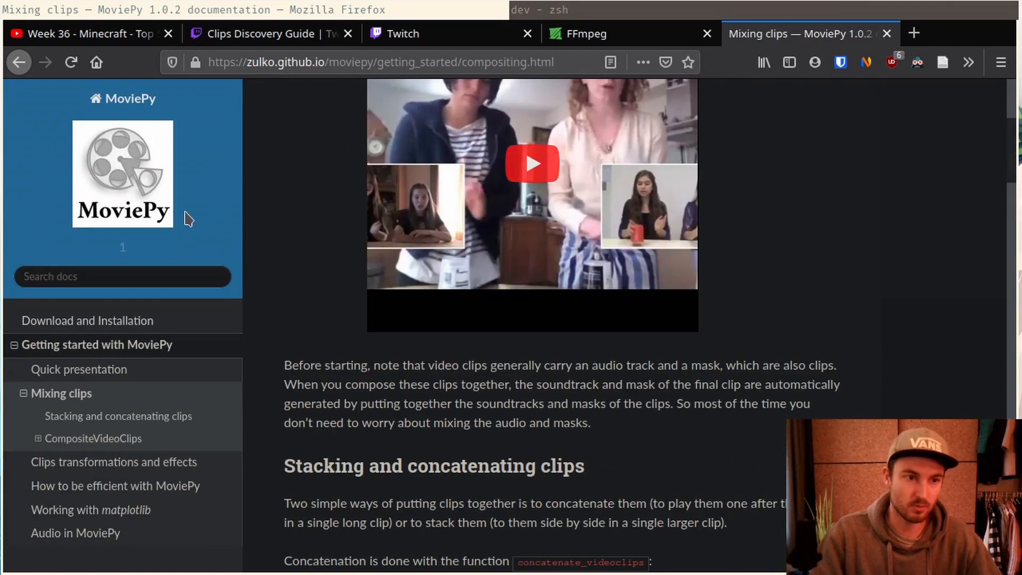
mouse_move(139, 170)
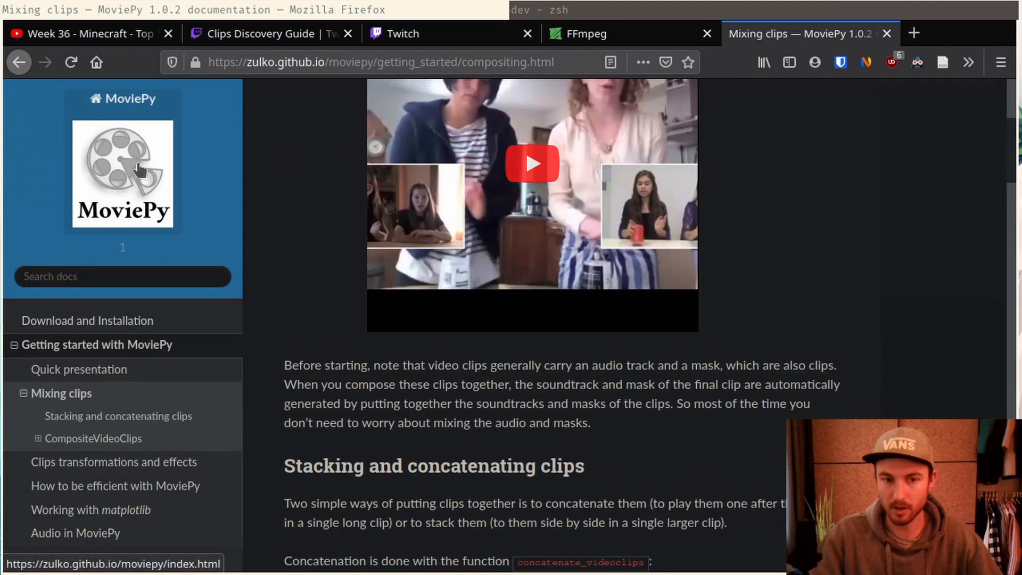
scroll("down", 3)
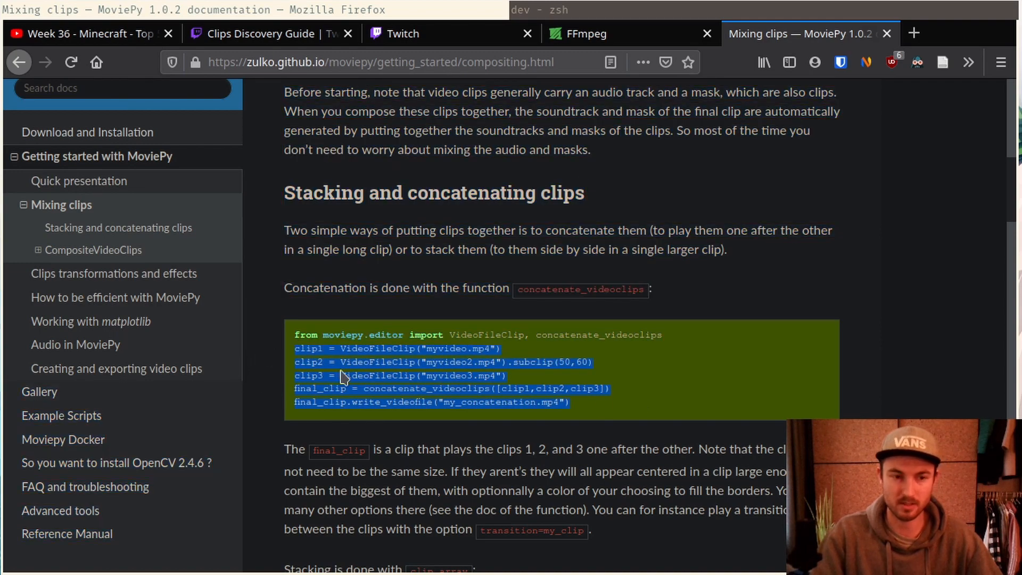
mouse_move(618, 382)
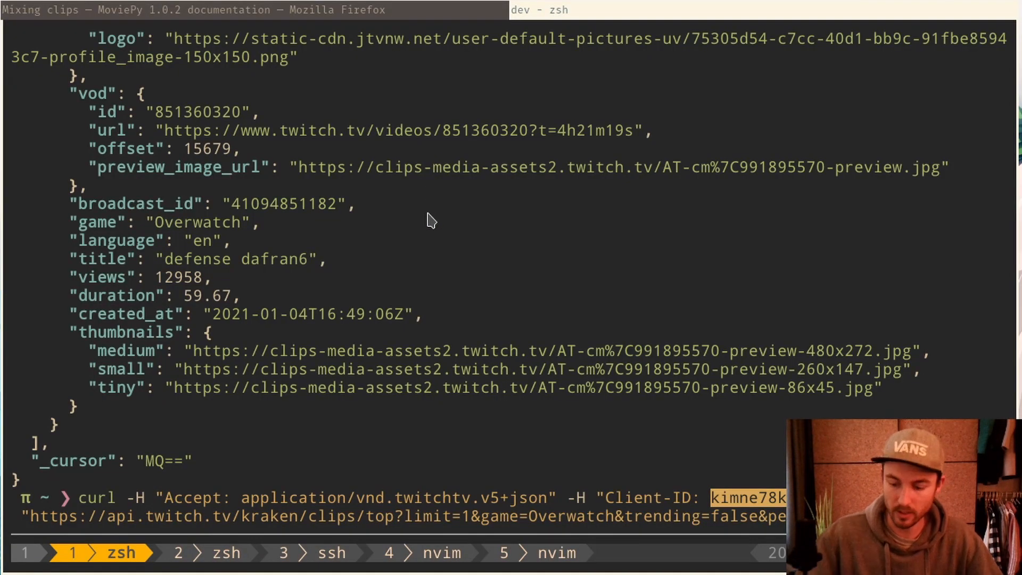
Step: View movie.py's concat_clips function in the Neovim terminal
left_click(178, 552)
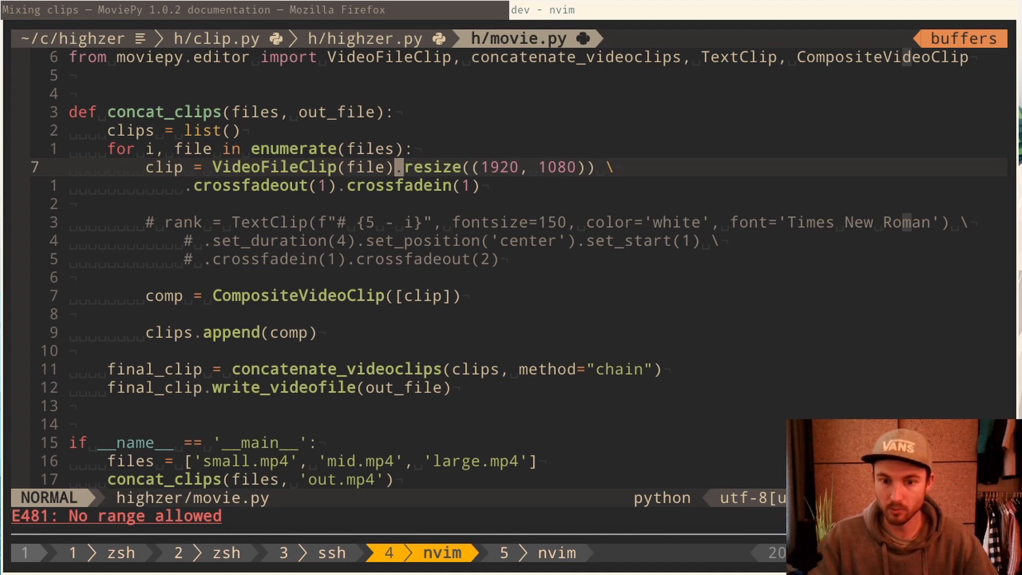
key("j")
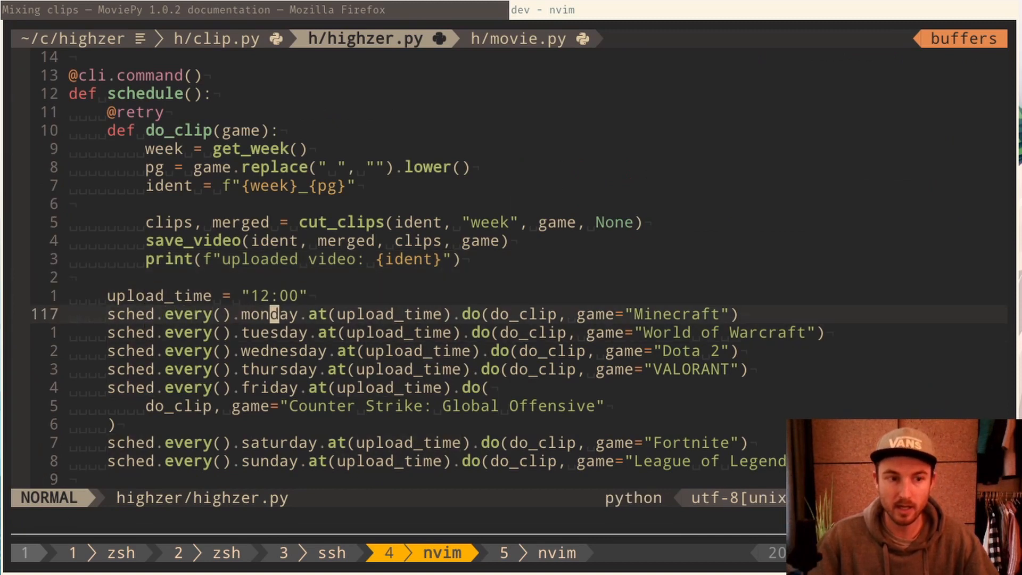
Step: Step through highzer.py's schedule command and its sched.every() lines
key("j")
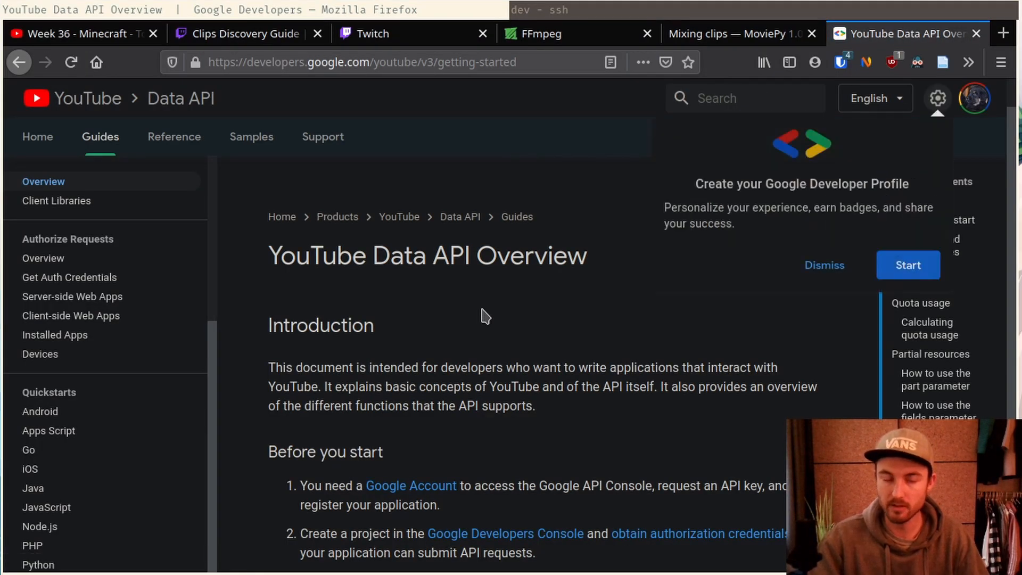
Step: Dismiss the developer profile prompt and browse the YouTube Data API overview
left_click(824, 265)
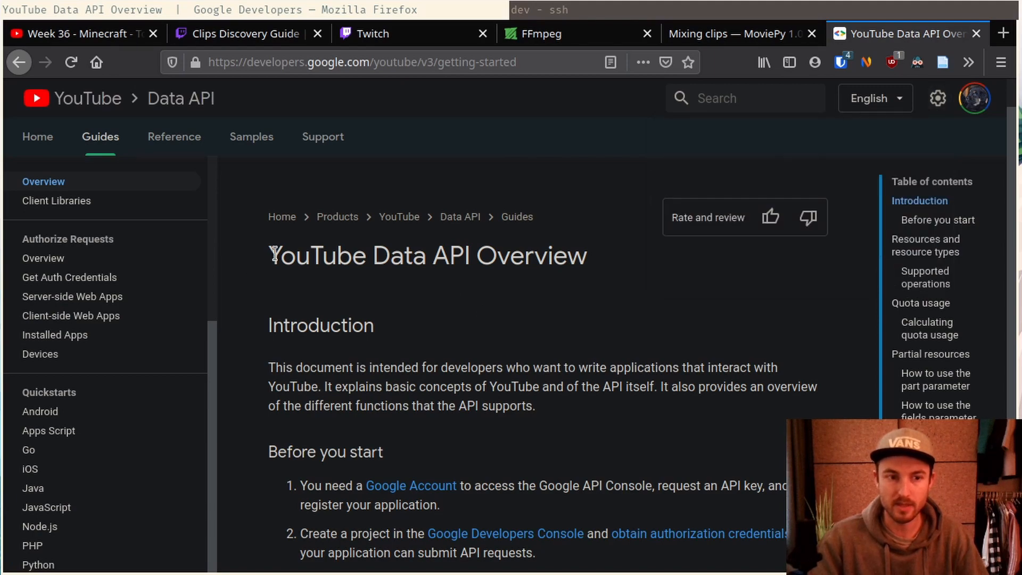
scroll("down", 3)
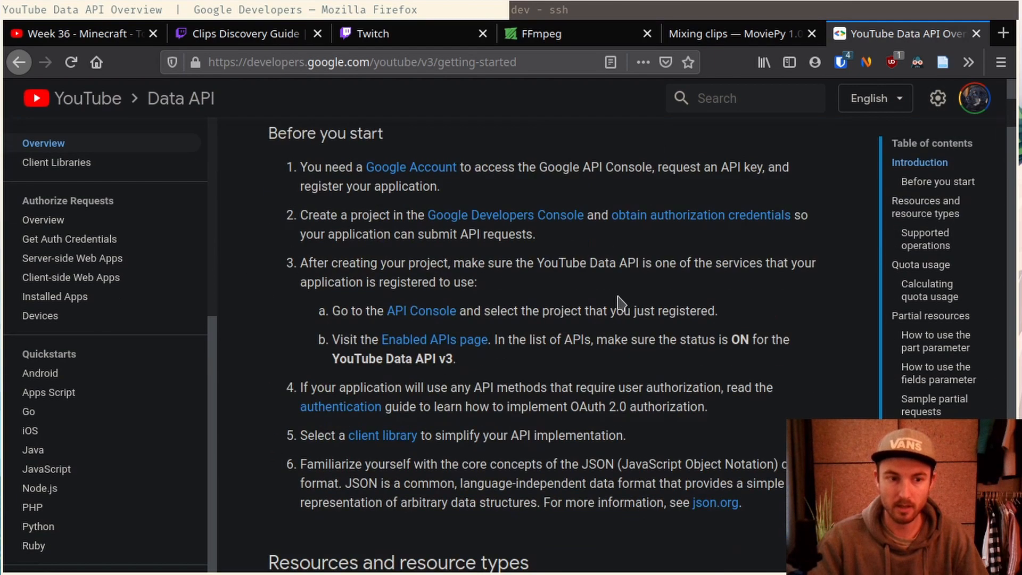
scroll("down", 3)
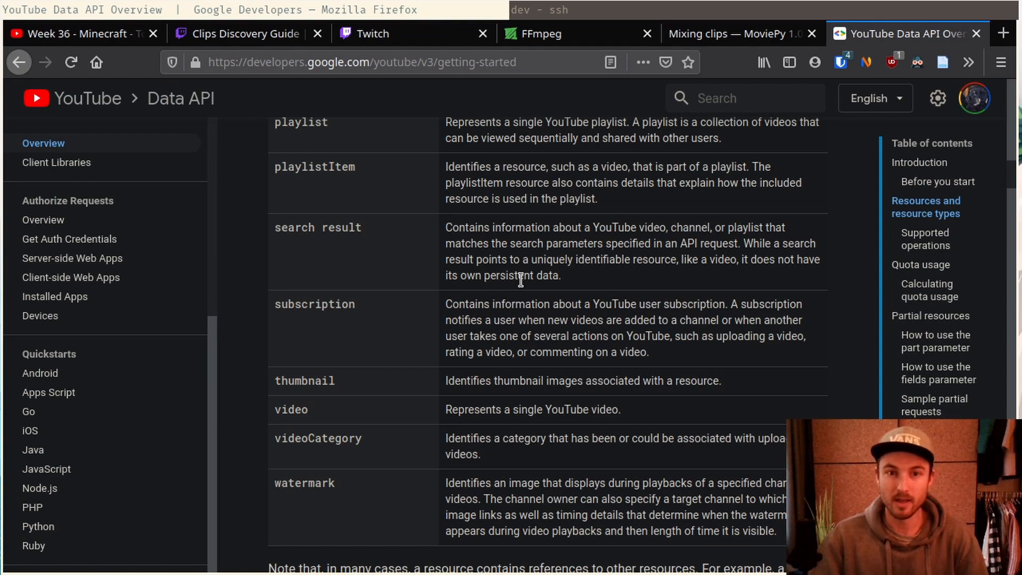
type("puppeteer/")
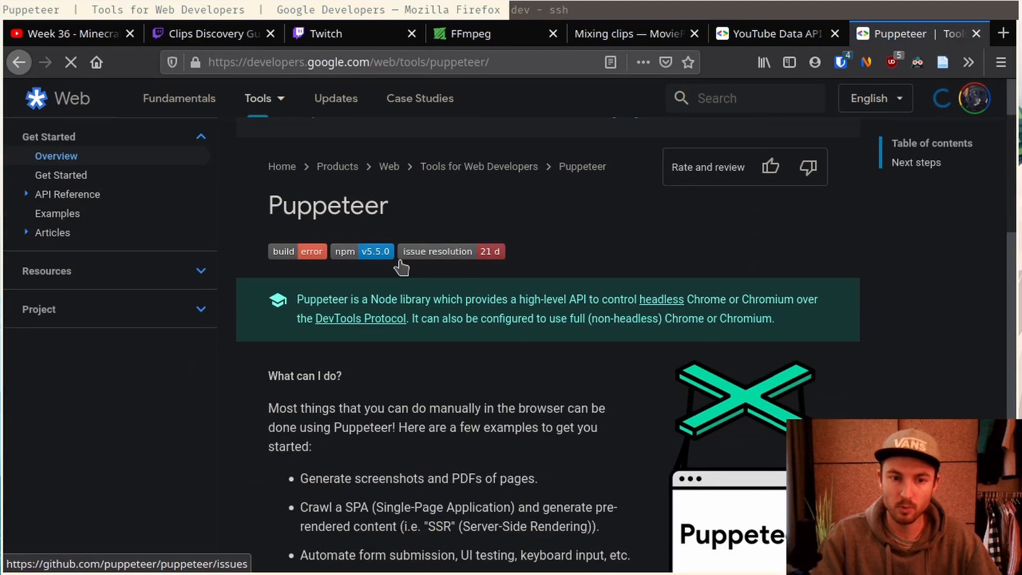
Step: Scroll through the Puppeteer page on Google Developers
scroll("down", 3)
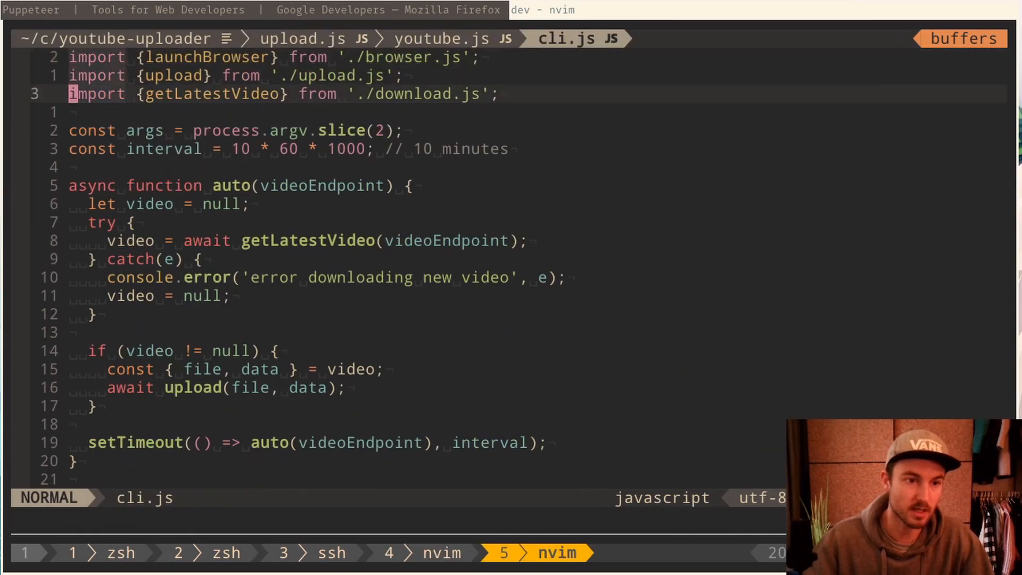
Step: Browse youtube.js's helpers for uploading files and setting title, description and tags
scroll("down", 3)
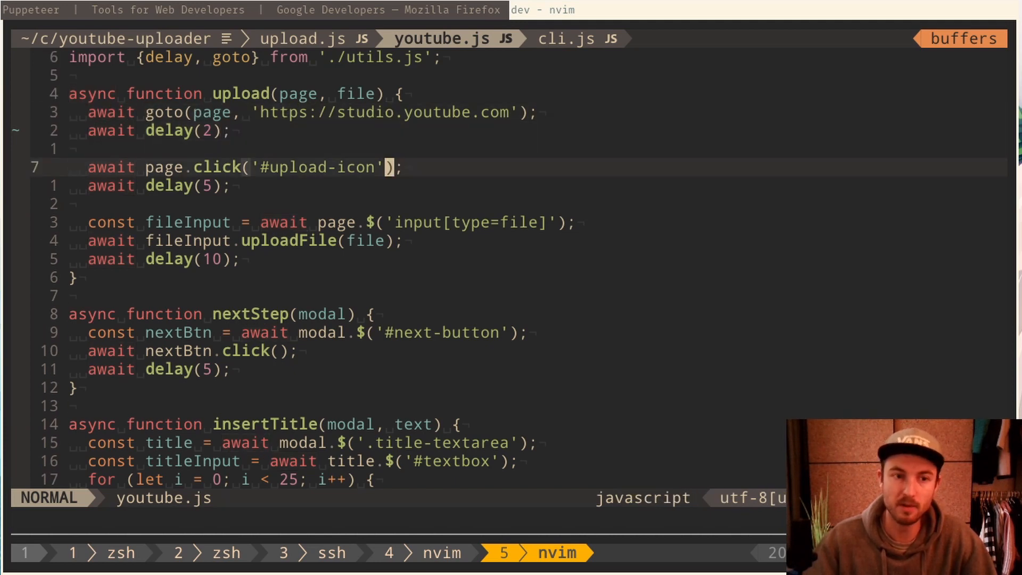
scroll("down", 3)
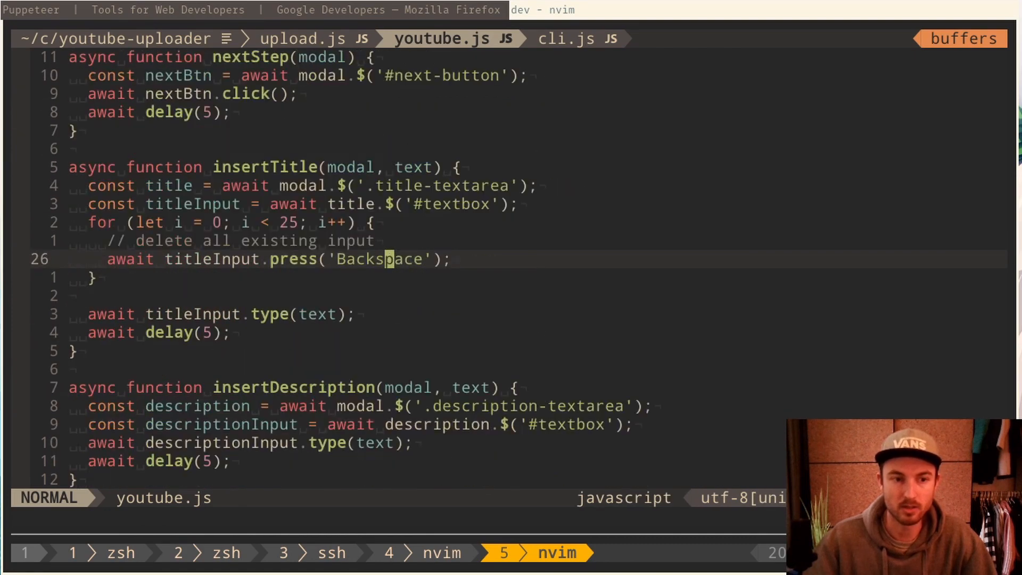
scroll("down", 3)
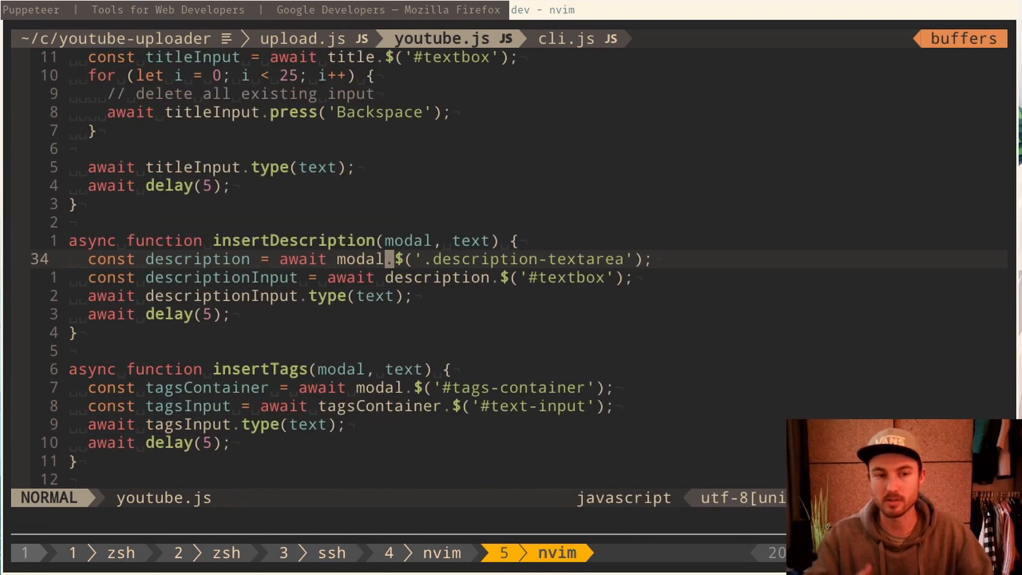
left_click(282, 553)
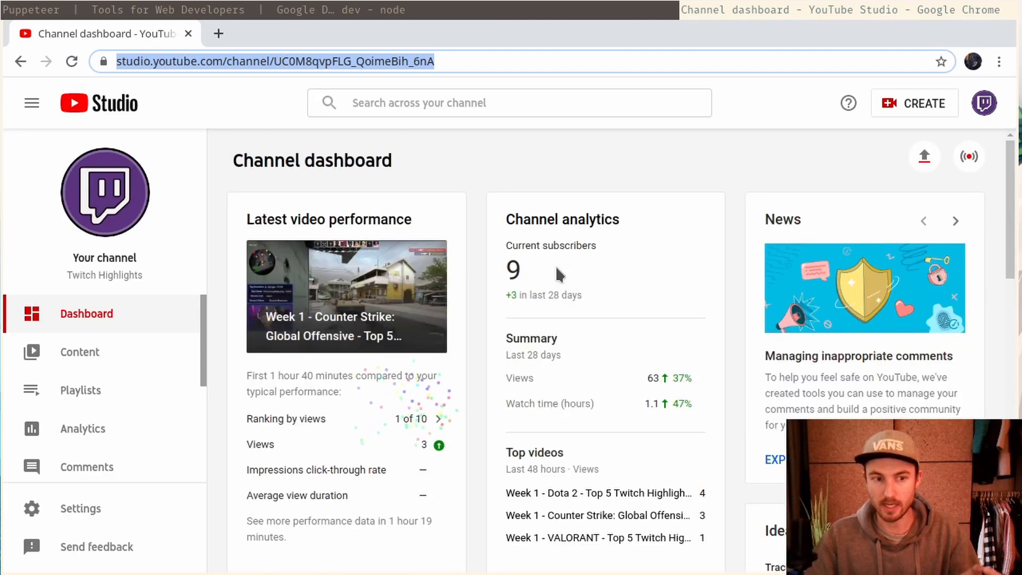
Step: Upload a video titled 'Week 53 - Dota 2 - Top 5 Twitch Highlights 2020', described 'Gunnar dodges Bulba's Laguna'
left_click(923, 156)
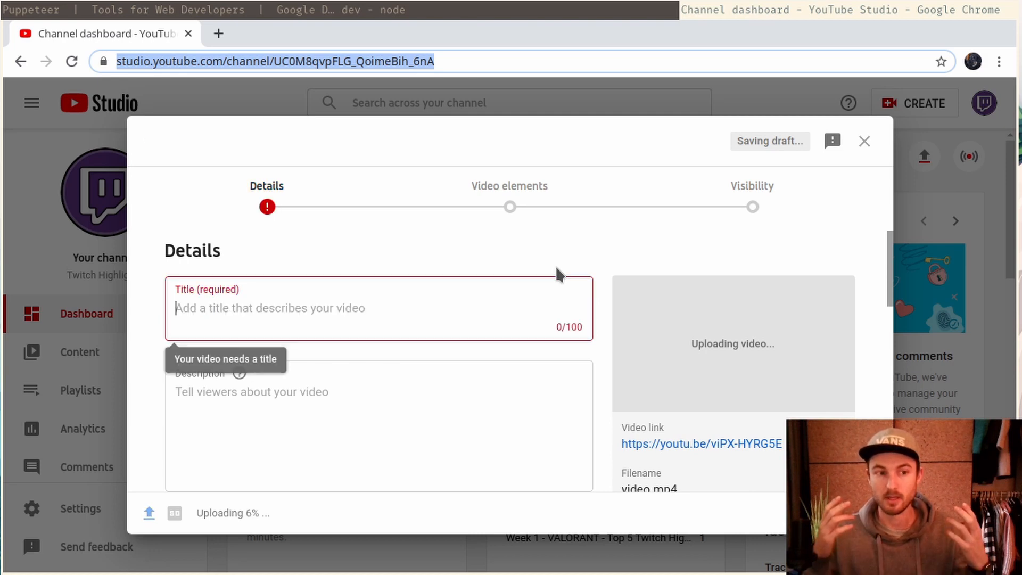
type("Week 53 - Dota 2 - Top 5 Twitch Highlights 2020")
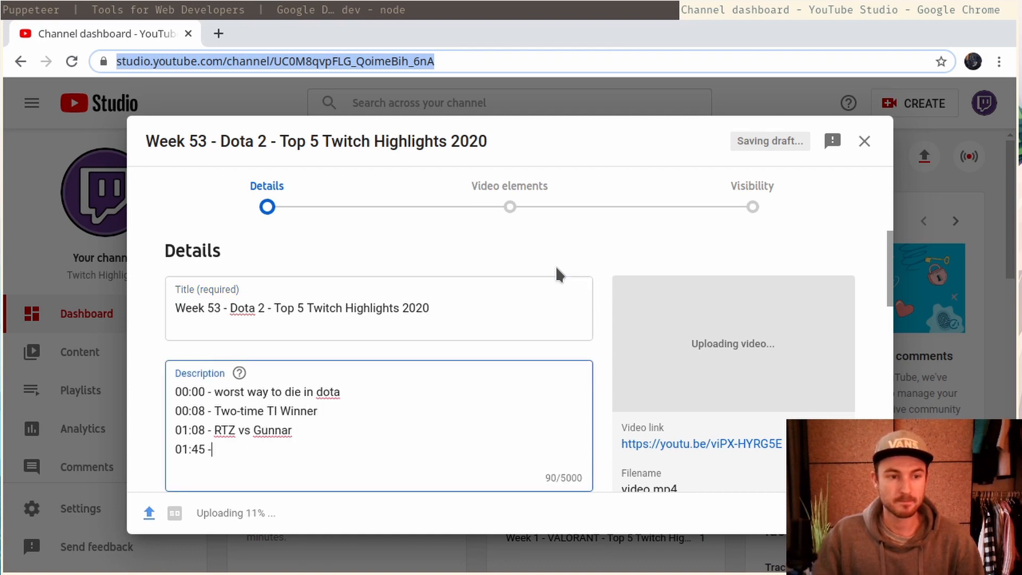
type("Gunnar dodges Bulba's Laguna")
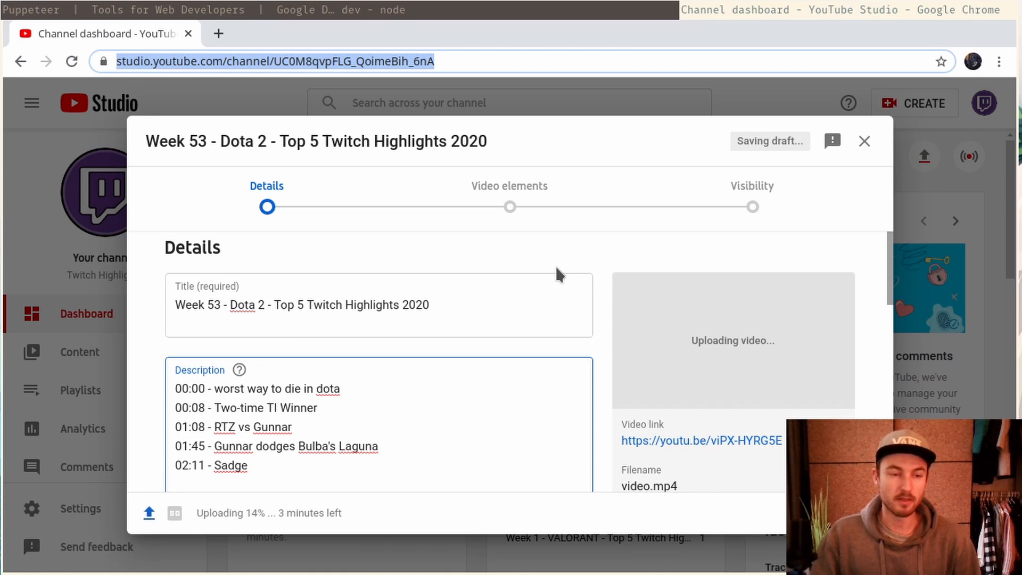
scroll("down", 3)
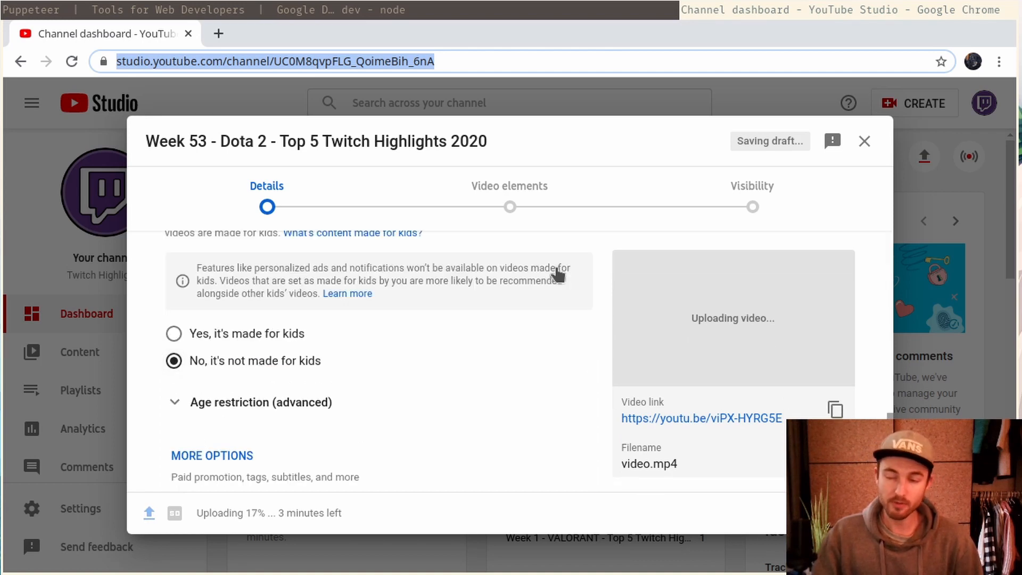
Step: Add tags like 'gorgc' under More options, then continue to Visibility and choose the audience
left_click(211, 455)
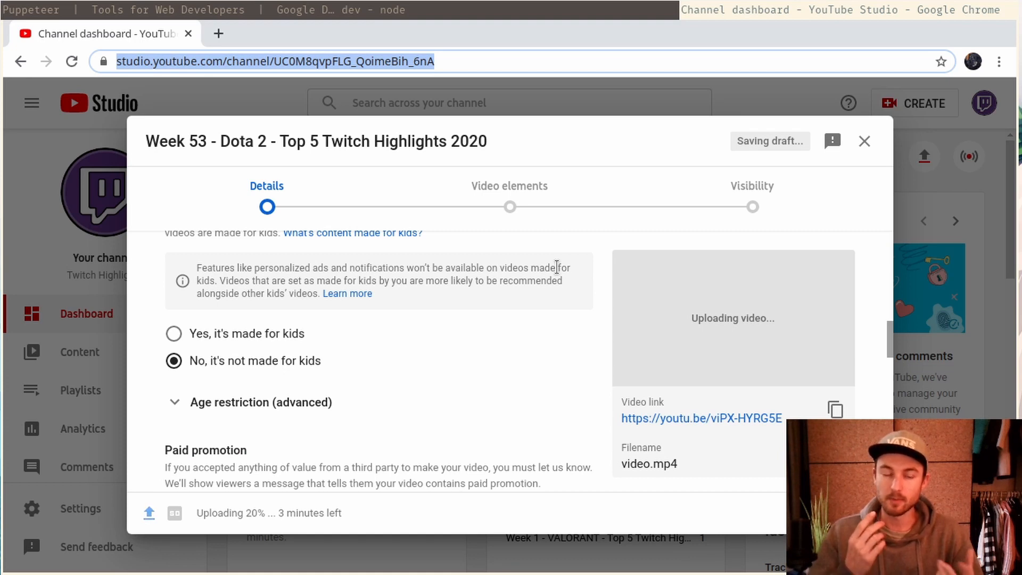
type("gorgc,bigdaddy,gunnardota2,raeyei")
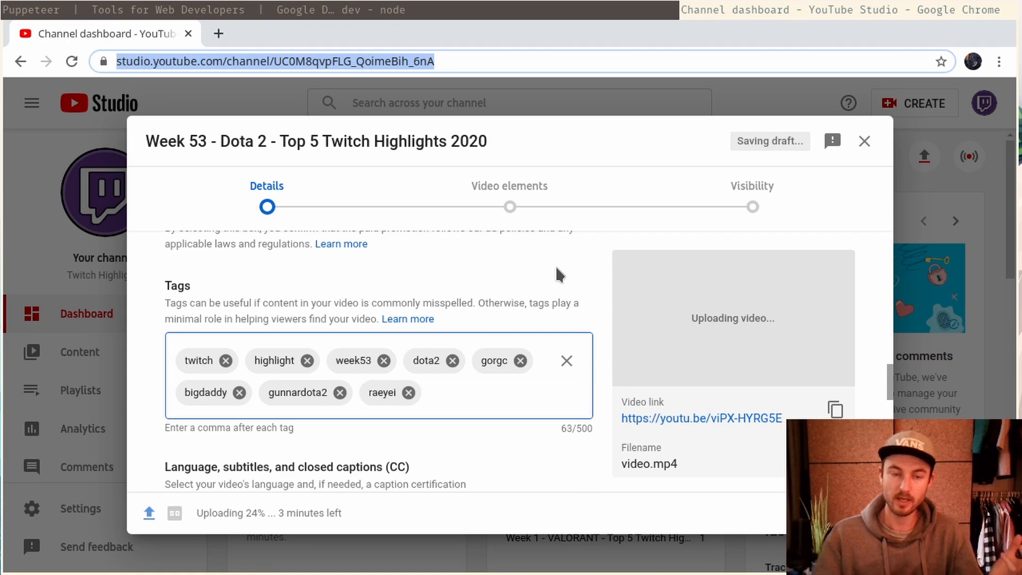
left_click(509, 185)
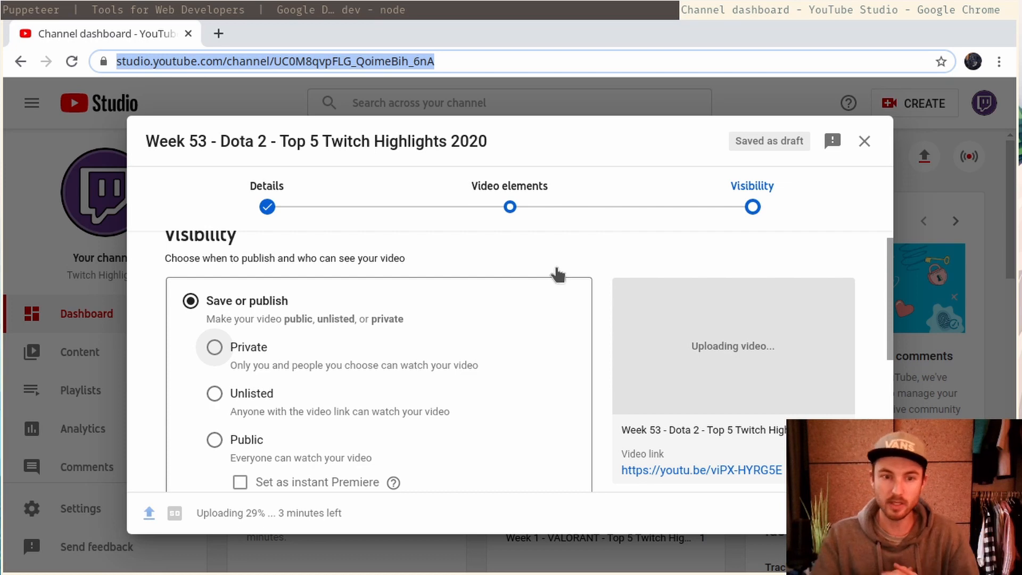
left_click(214, 439)
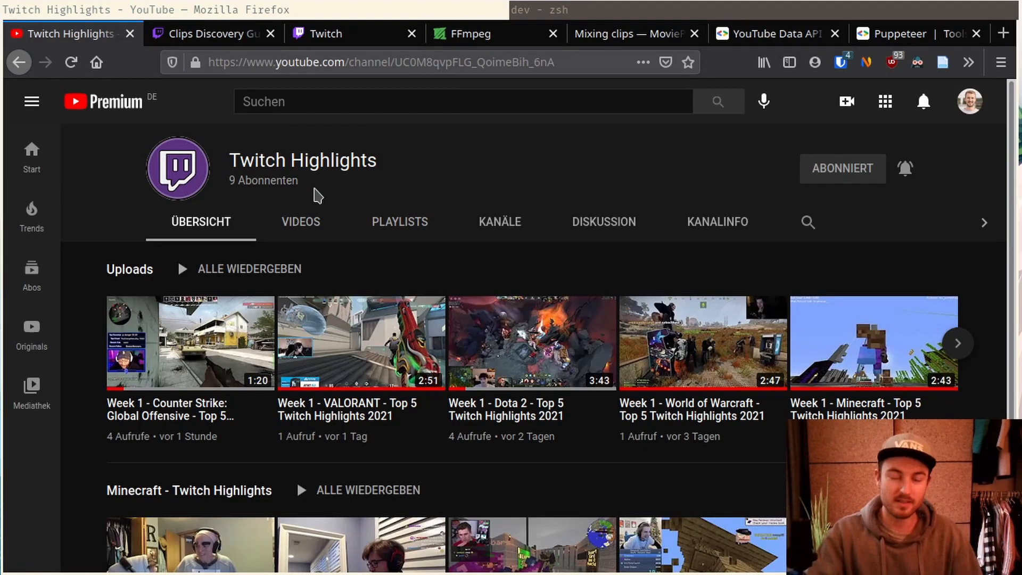
mouse_move(222, 188)
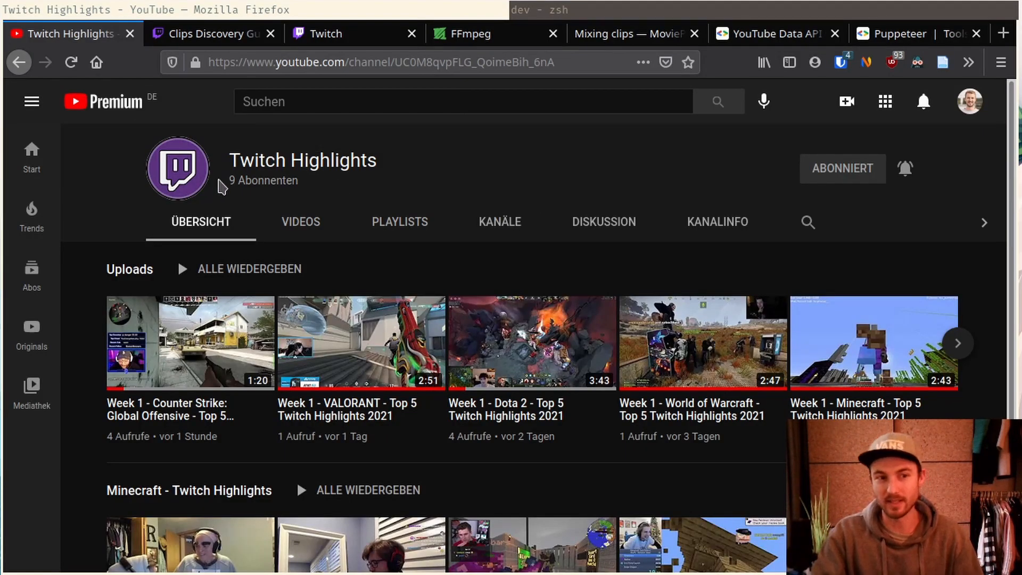